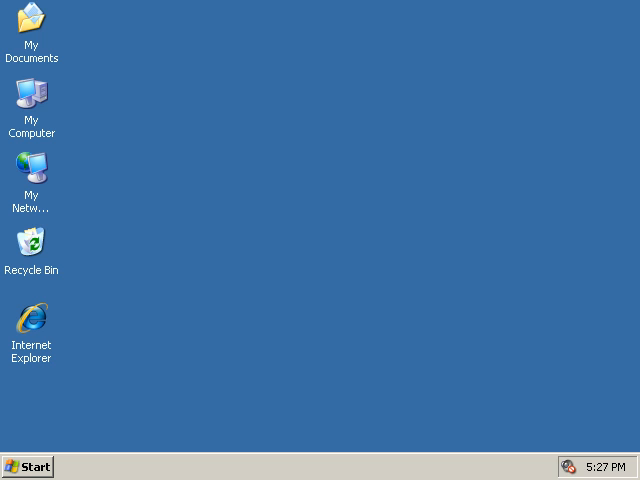
mouse_move(392, 211)
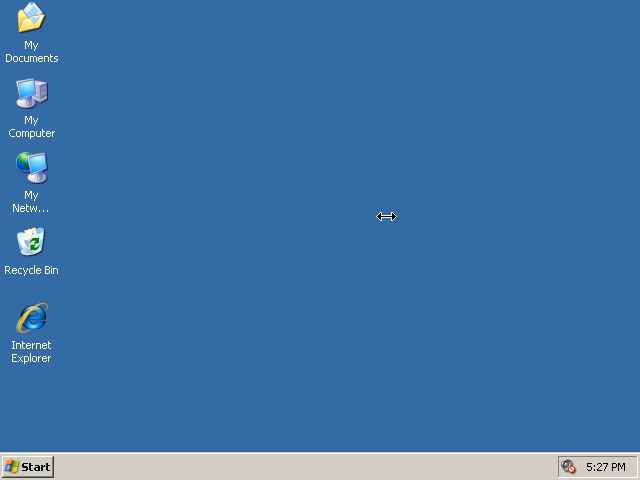
mouse_move(333, 225)
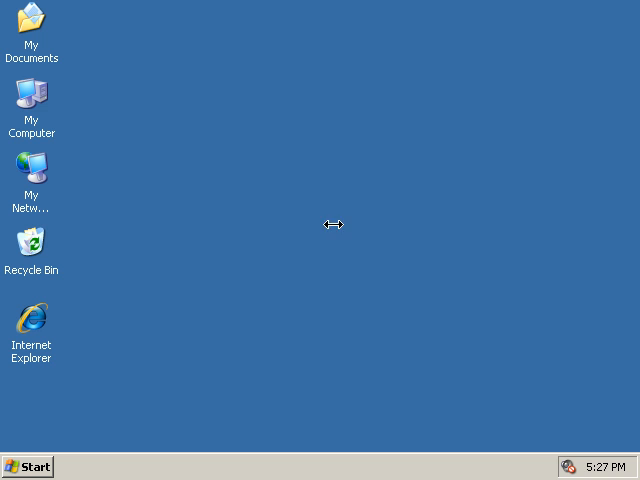
mouse_move(30, 467)
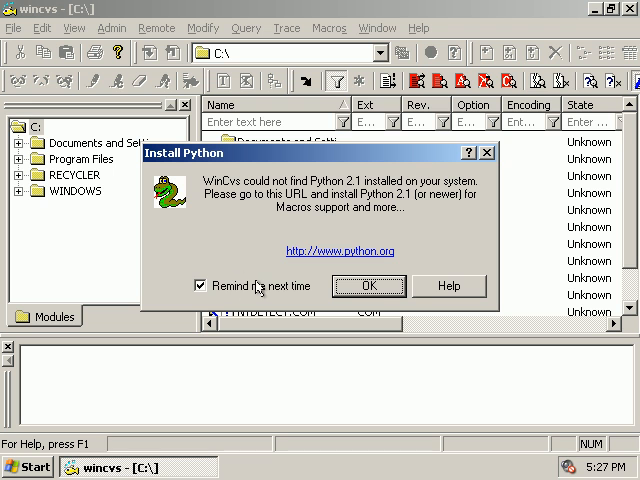
Turn off 'Remind me next time' and dismiss the Install Python notice.
click(202, 286)
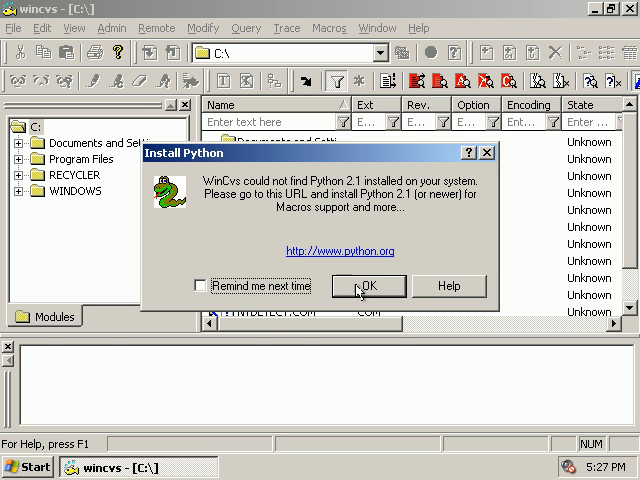
click(368, 286)
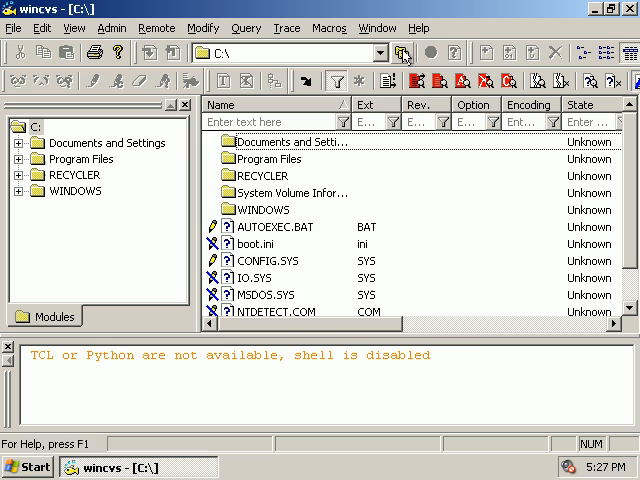
Make a new folder named cvs on Local Disk (C:) and browse into it.
click(404, 55)
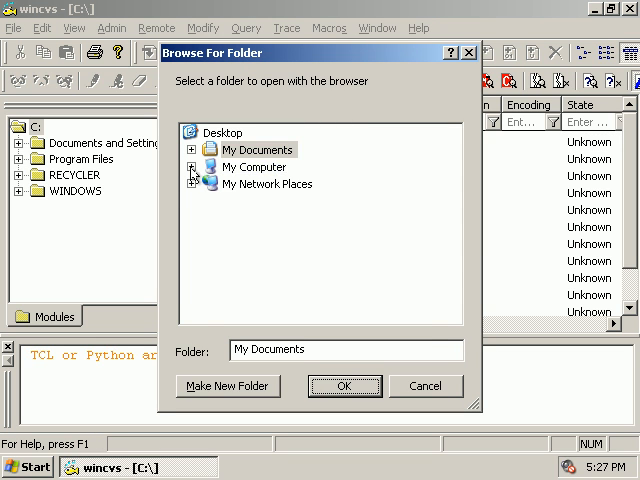
click(192, 167)
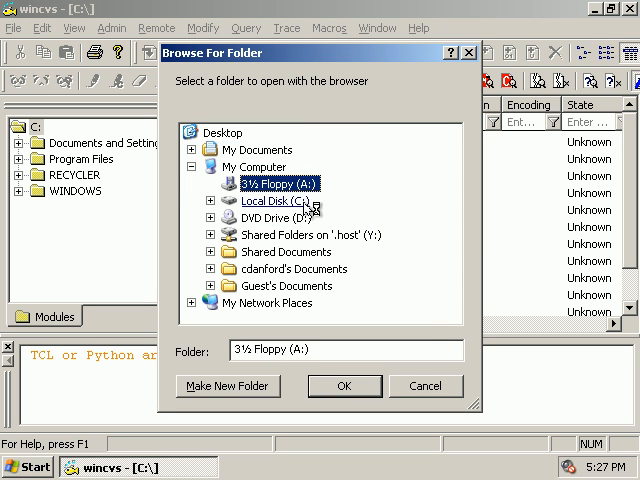
click(227, 386)
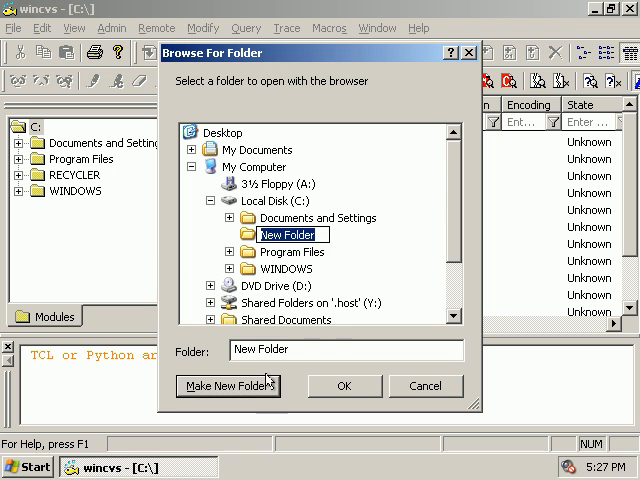
text(cvs)
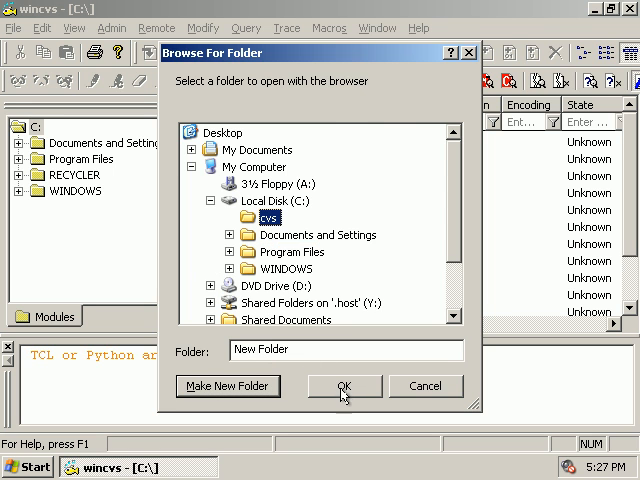
click(343, 386)
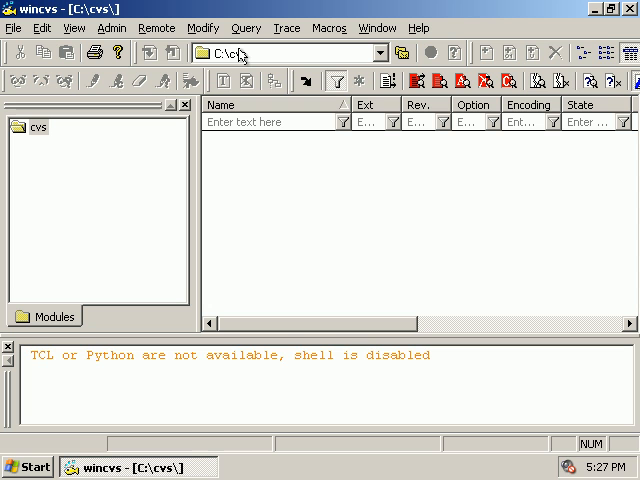
mouse_move(203, 28)
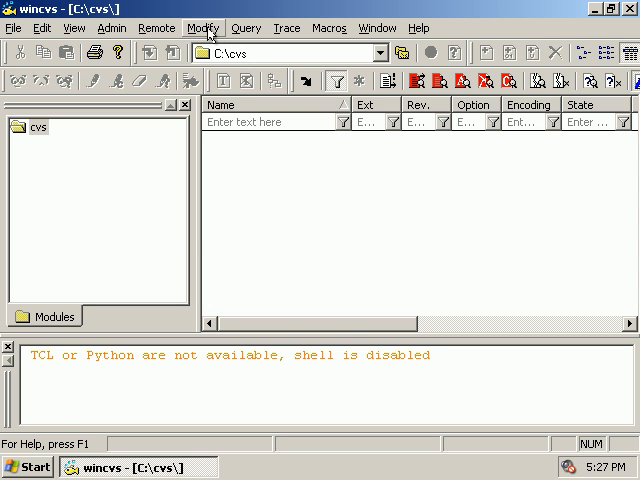
click(156, 27)
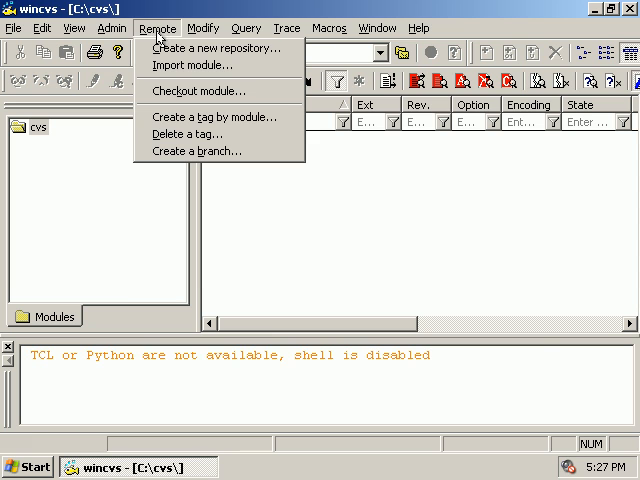
Check out module stepmania with the anonymous pserver SourceForge CVSROOT into C:\cvs.
click(198, 90)
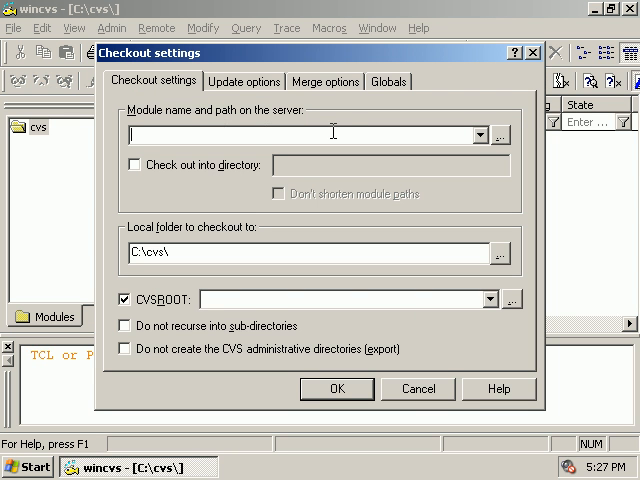
mouse_move(322, 131)
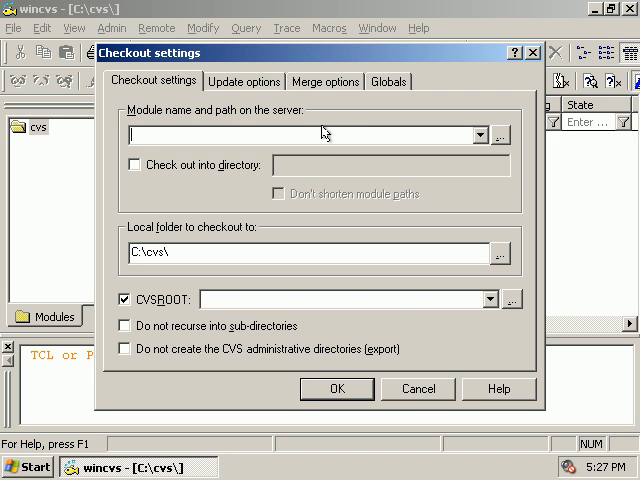
text($)
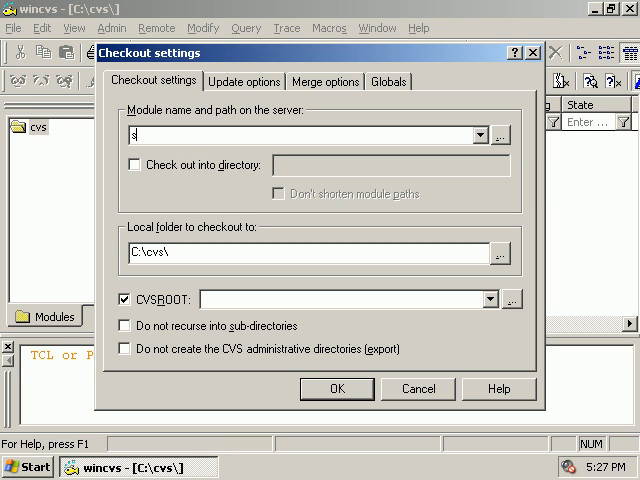
text(stepmania)
click(349, 299)
text(:)
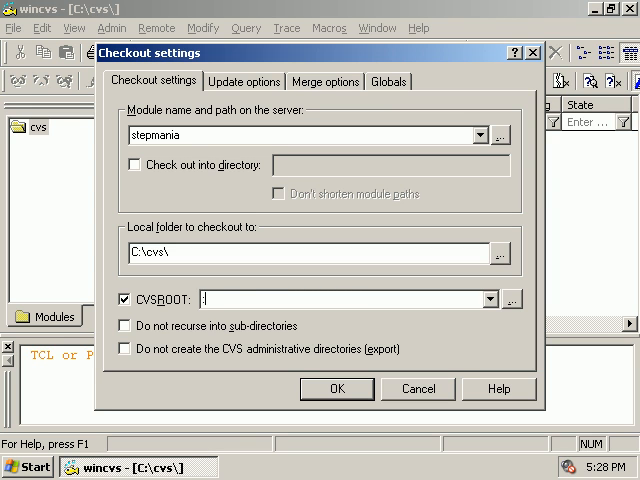
text(pserver)
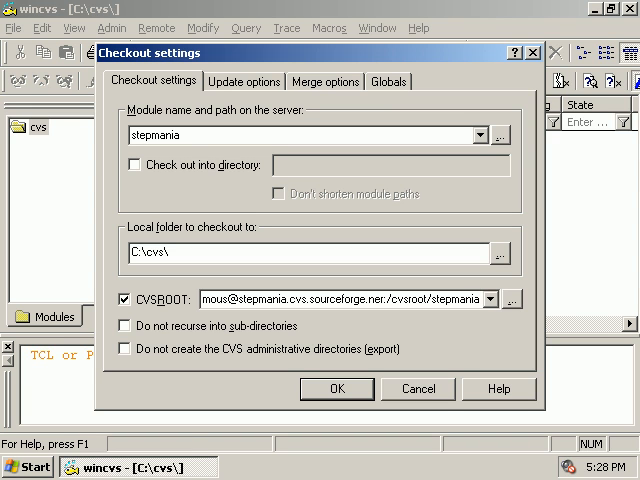
mouse_move(349, 321)
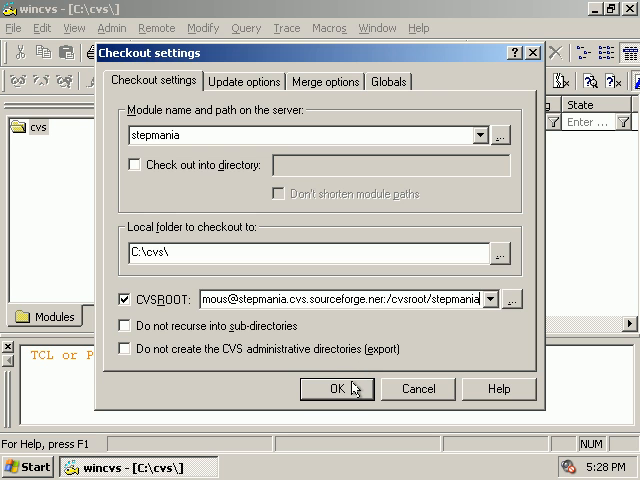
click(337, 388)
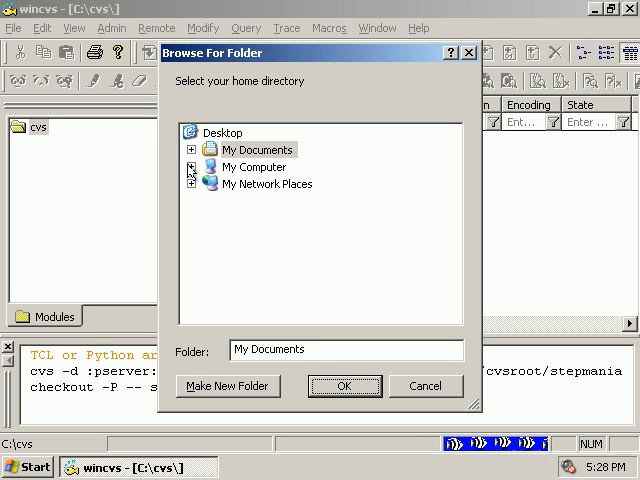
Expand My Computer and Local Disk (C:) to reveal the cvs folder as home directory.
click(254, 149)
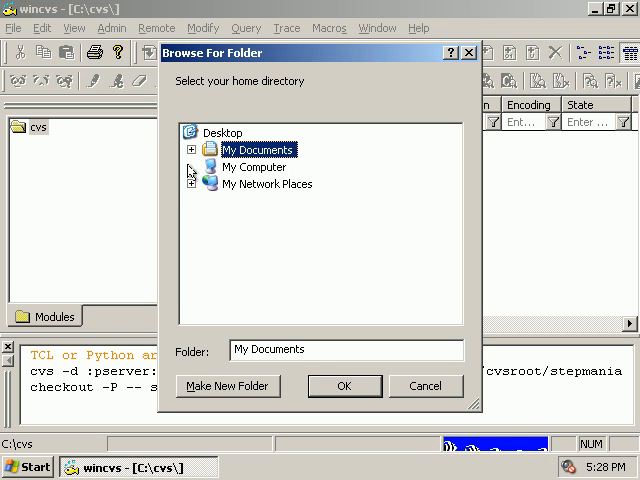
click(192, 167)
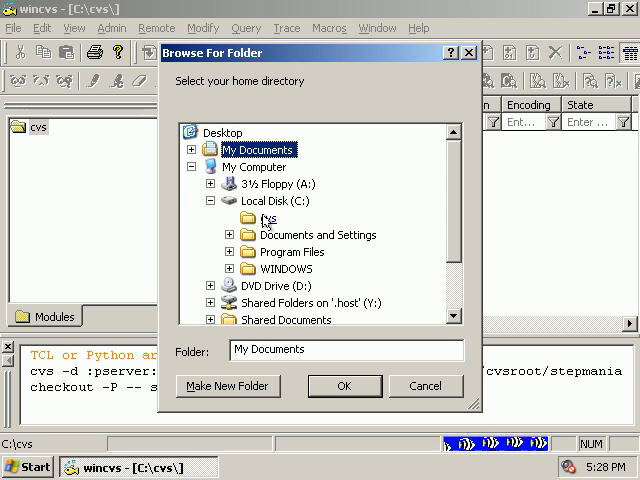